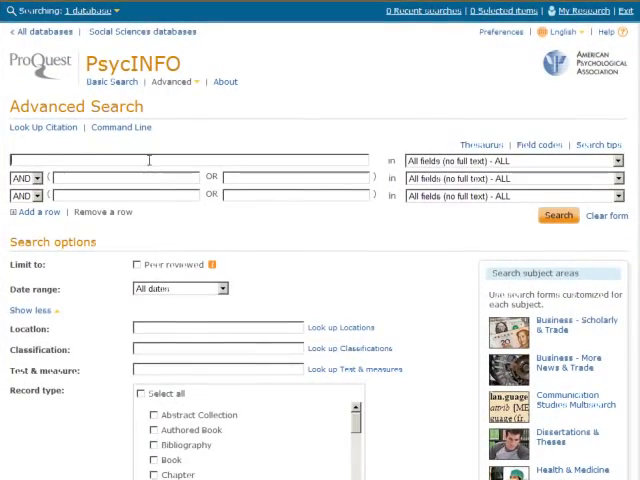
Step: Enter the query procrastination AND (motivation OR emotions) in Advanced Search
{"action": "type", "text": "procrastination"}
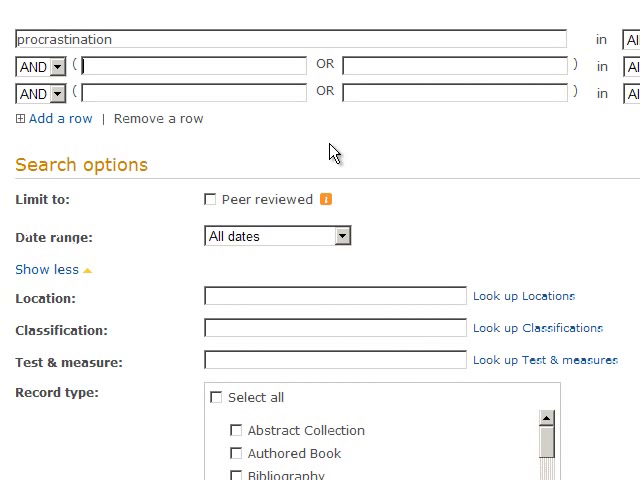
{"action": "type", "text": "motivation"}
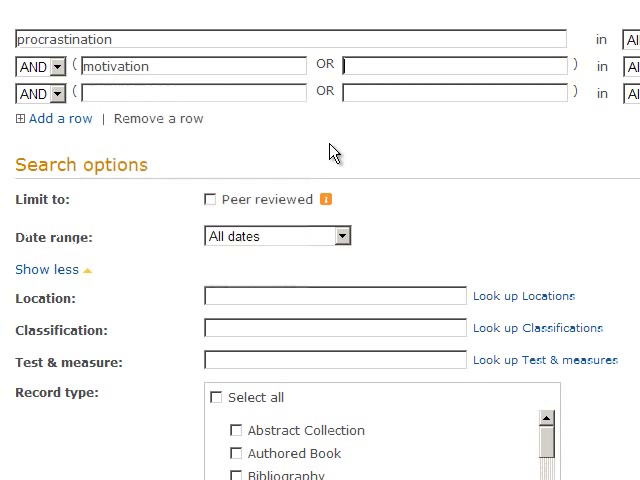
{"action": "type", "text": "emotions"}
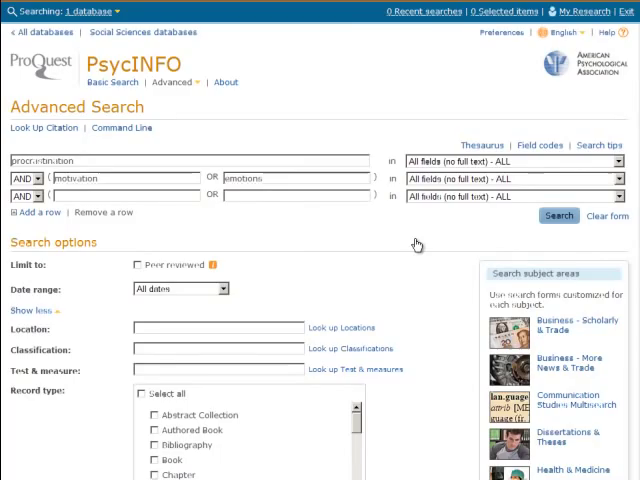
Step: Run the search and limit results to peer-reviewed sources, leaving 100 results
{"action": "left_click", "coordinate": [558, 215]}
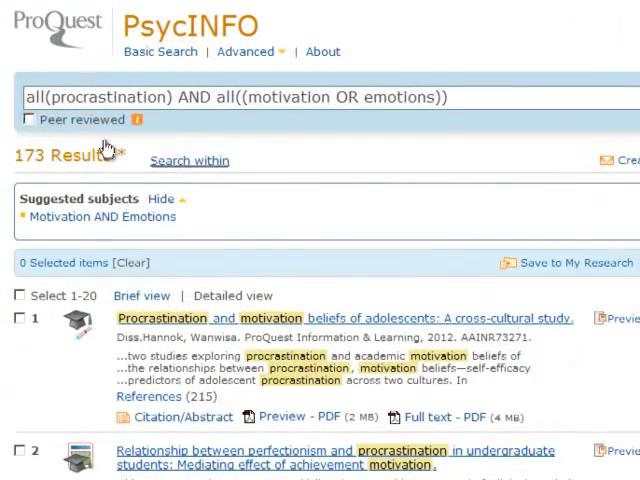
{"action": "left_click", "coordinate": [29, 119]}
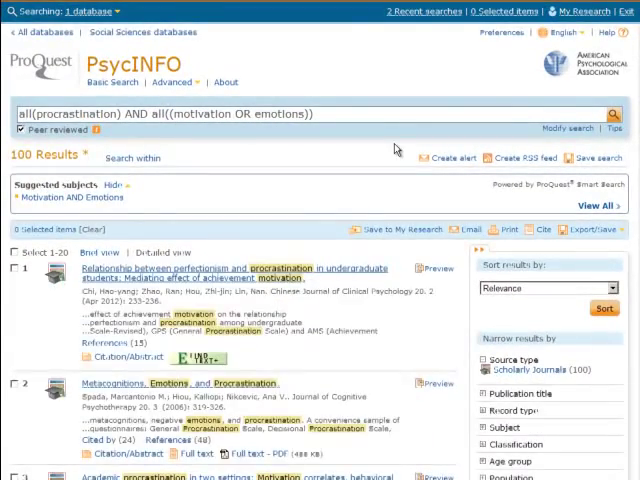
Step: Restrict the publication date range to 2000–2012, cutting results from 100 to 74
{"action": "scroll", "scroll_direction": "down", "scroll_amount": 3}
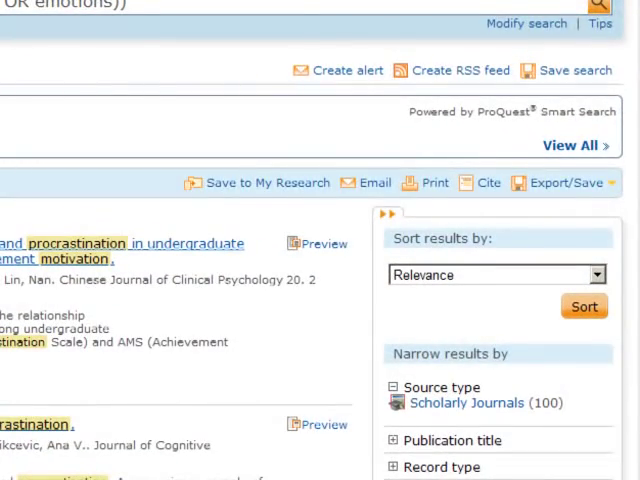
{"action": "scroll", "scroll_direction": "down", "scroll_amount": 3}
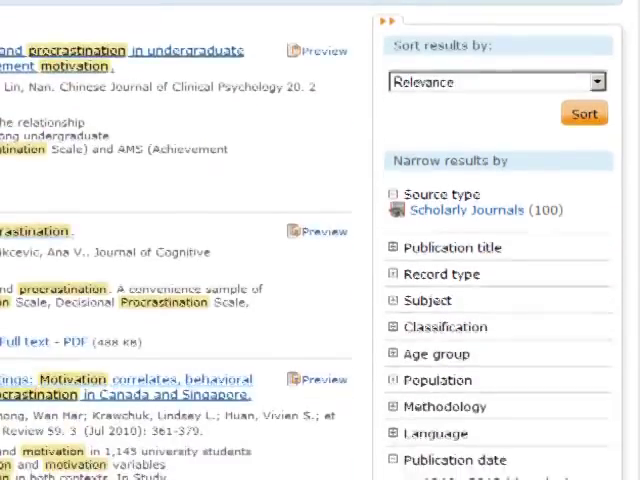
{"action": "scroll", "scroll_direction": "down", "scroll_amount": 3}
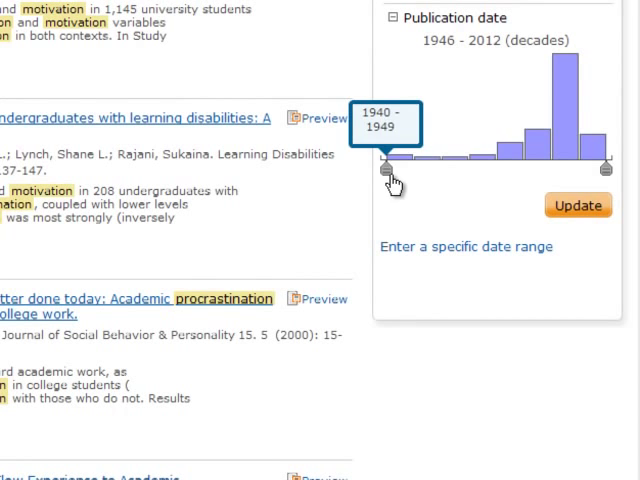
{"action": "left_click_drag", "start_coordinate": [388, 168], "coordinate": [550, 168]}
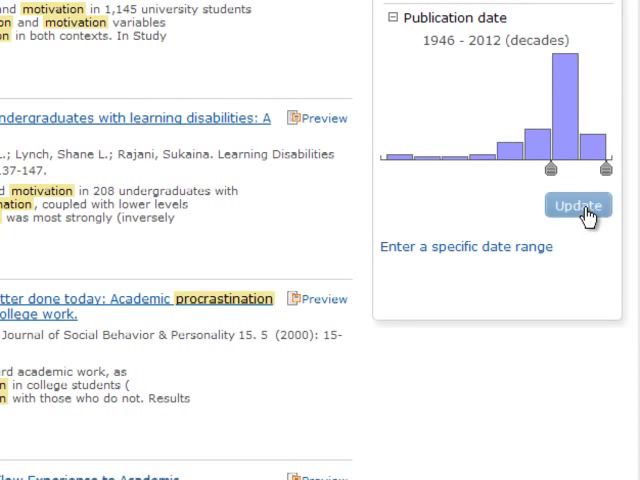
{"action": "left_click", "coordinate": [577, 205]}
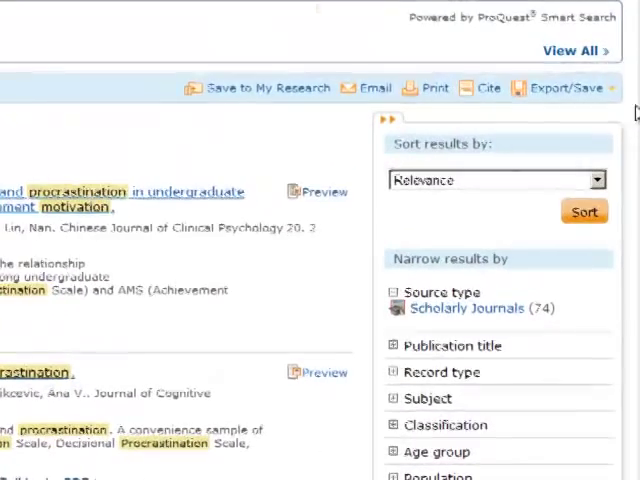
Step: Filter results to the Young Adulthood (18-29 yrs) age group, leaving 18 articles
{"action": "scroll", "scroll_direction": "down", "scroll_amount": 3}
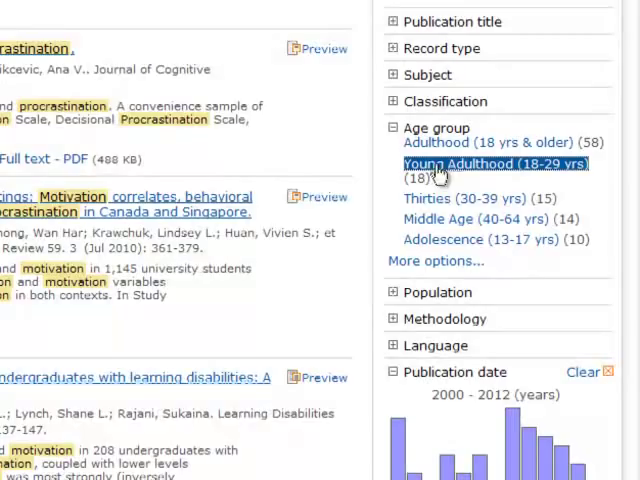
{"action": "left_click", "coordinate": [495, 163]}
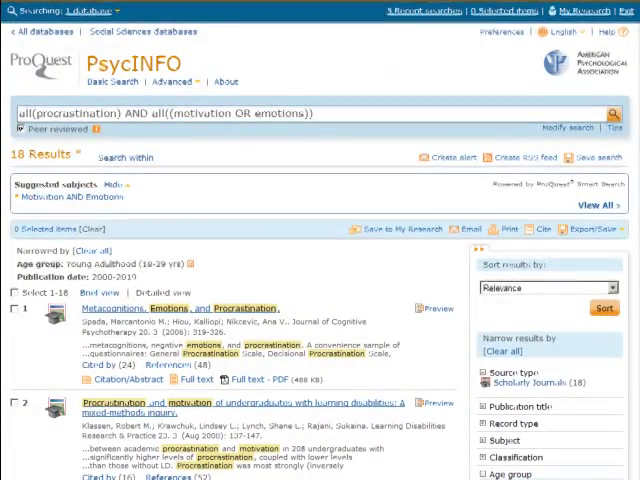
Step: Scroll through the abstract record of 'Procrastination and motivation of undergraduates with learning disabilities'
{"action": "scroll", "scroll_direction": "down", "scroll_amount": 3}
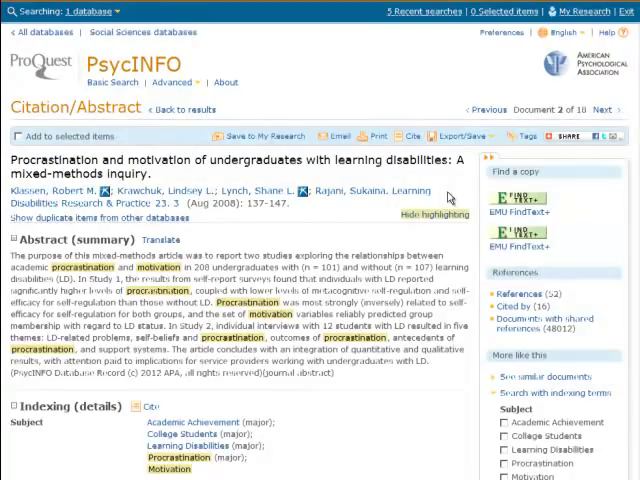
{"action": "scroll", "scroll_direction": "down", "scroll_amount": 3}
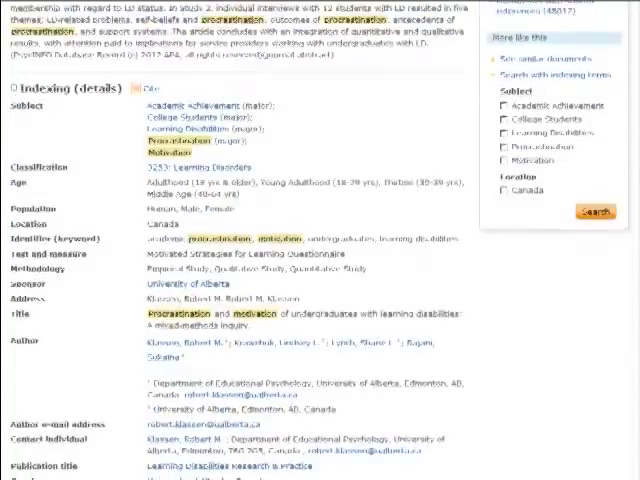